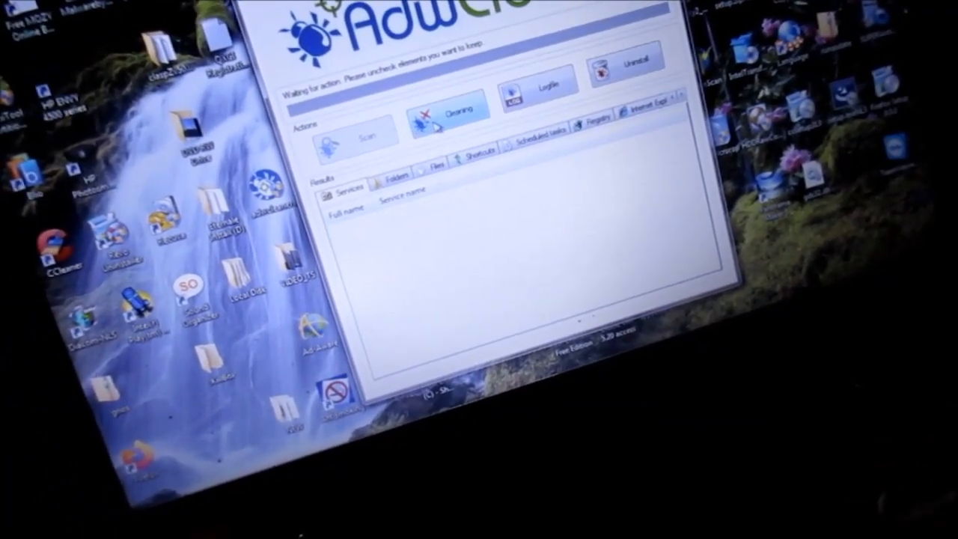
- Run Cleaning, agree to close running programs, acknowledge the advice and accept the reboot
{"action": "left_click", "coordinate": [447, 108]}
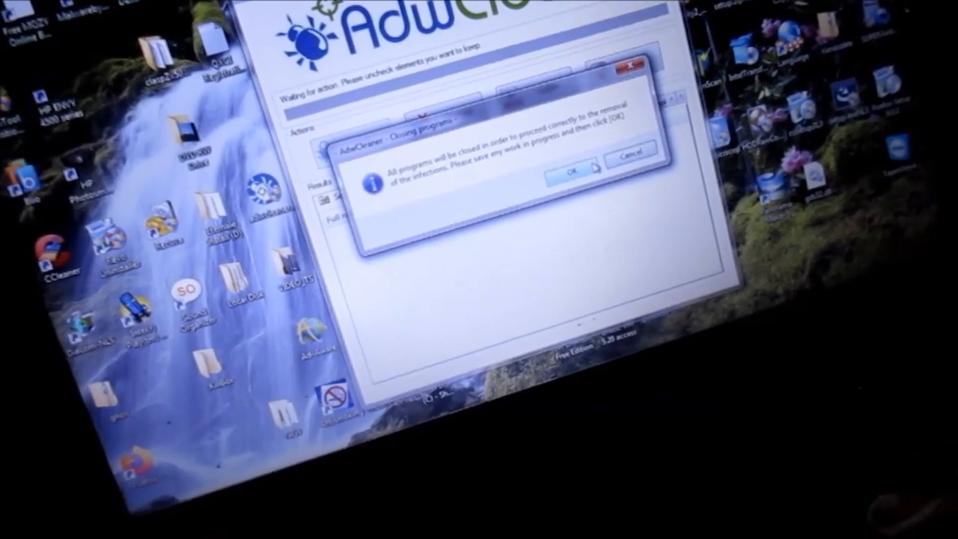
{"action": "left_click", "coordinate": [571, 170]}
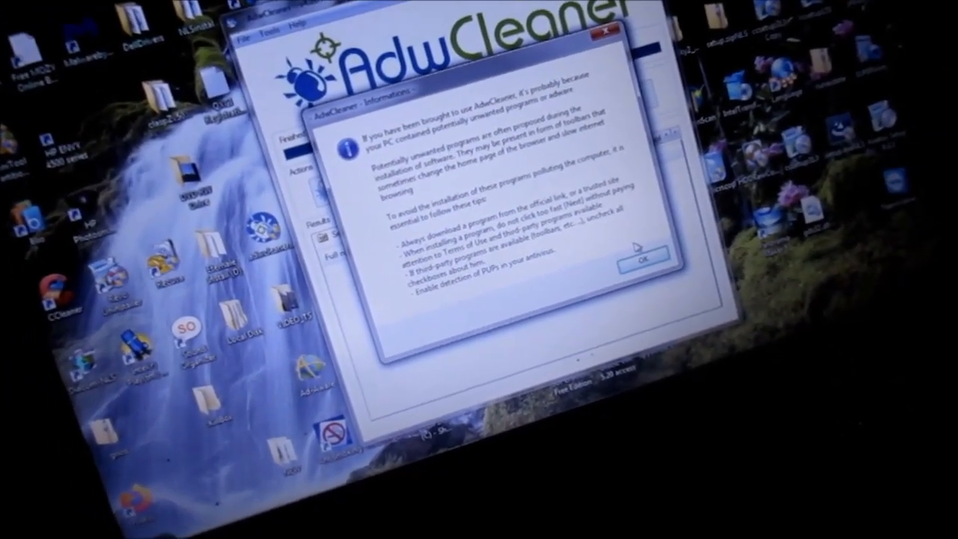
{"action": "left_click", "coordinate": [643, 261]}
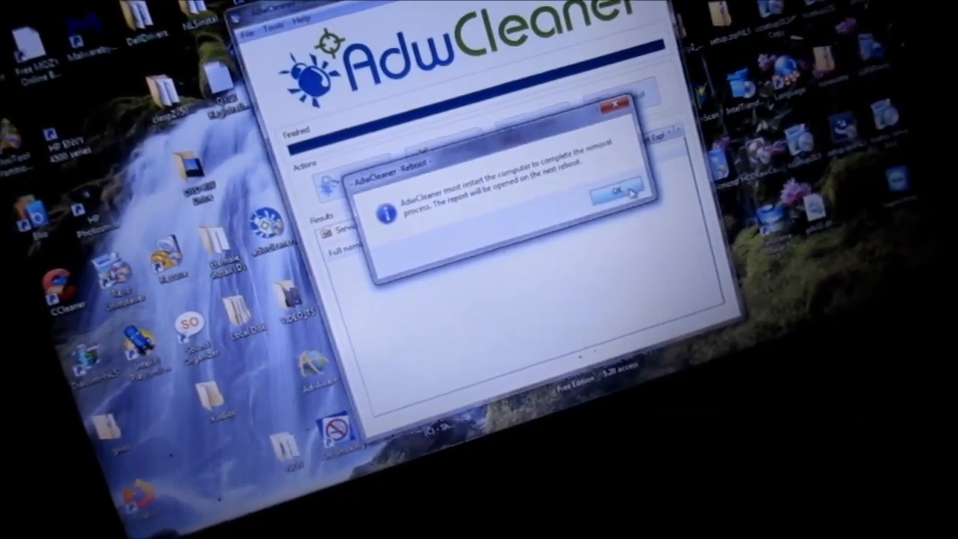
{"action": "left_click", "coordinate": [613, 193]}
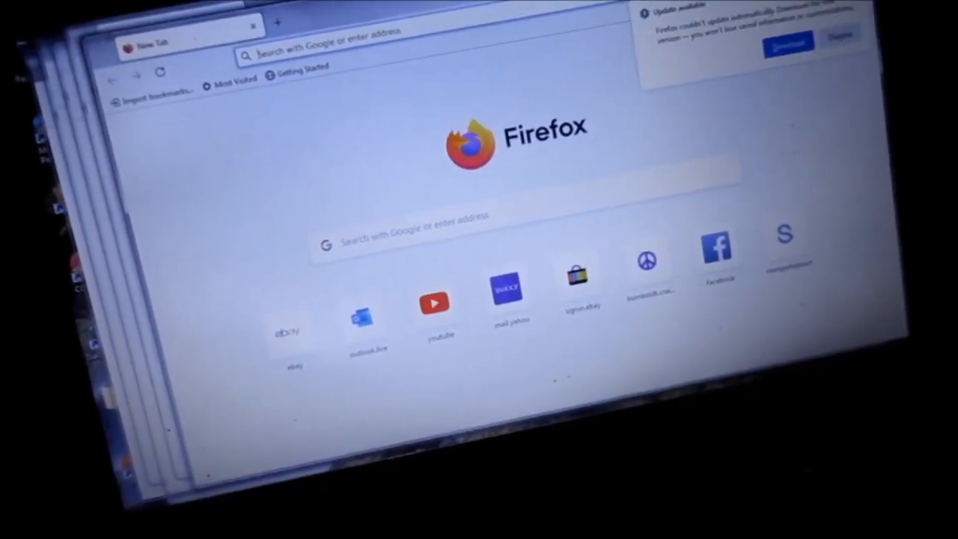
{"action": "type", "text": "https://www.youtube.com"}
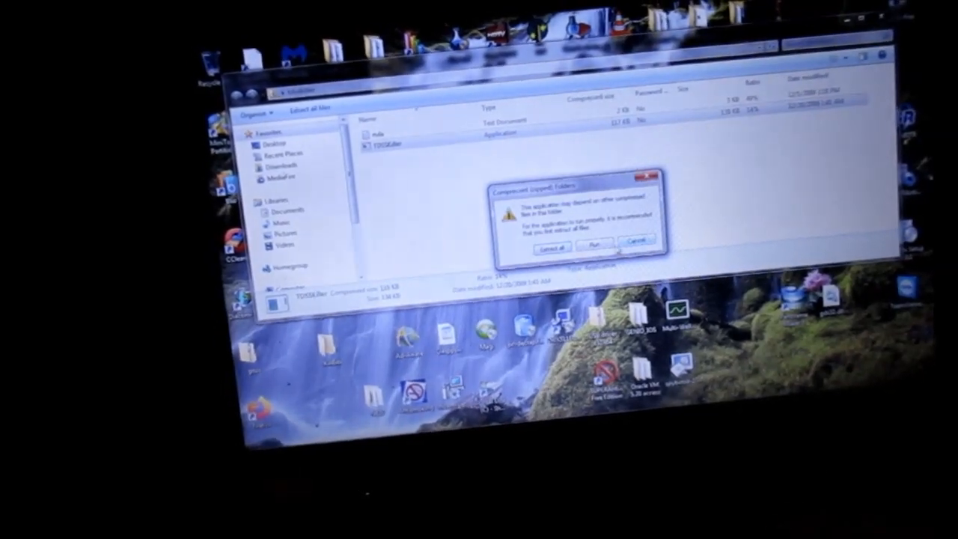
- Dismiss the Compressed Folders warning and launch TDSSKiller from the zipped folder
{"action": "left_click", "coordinate": [635, 241]}
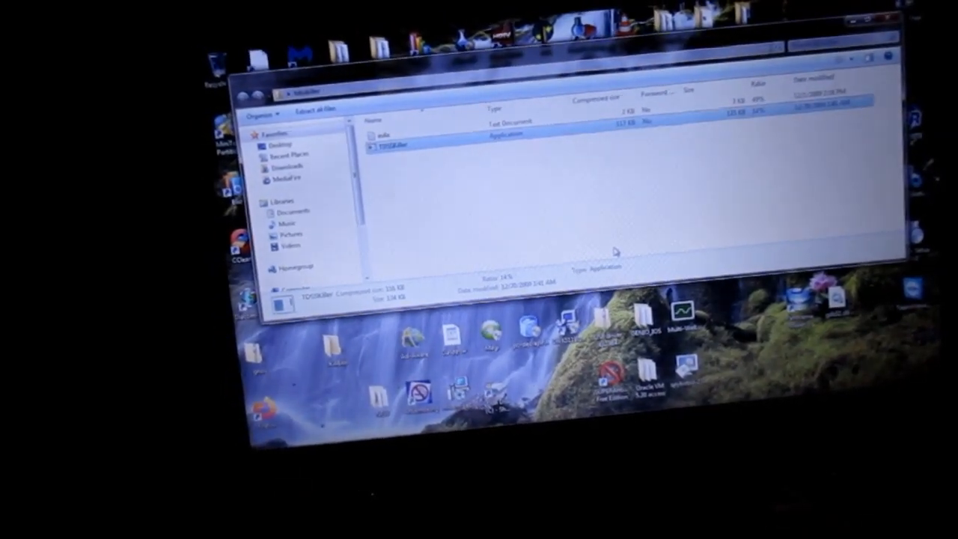
{"action": "double_click", "coordinate": [401, 140]}
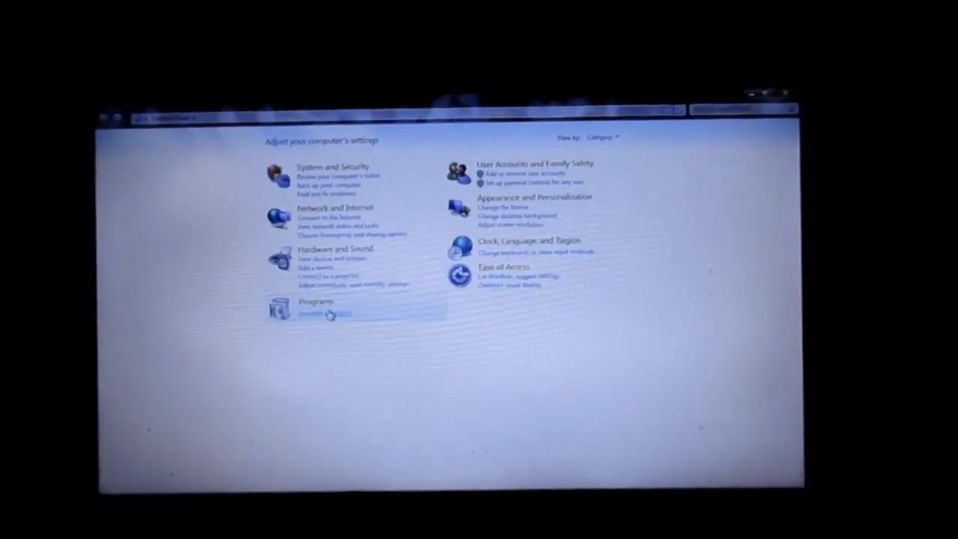
- Choose 'Uninstall a program' under Programs to list the installed software
{"action": "left_click", "coordinate": [325, 313]}
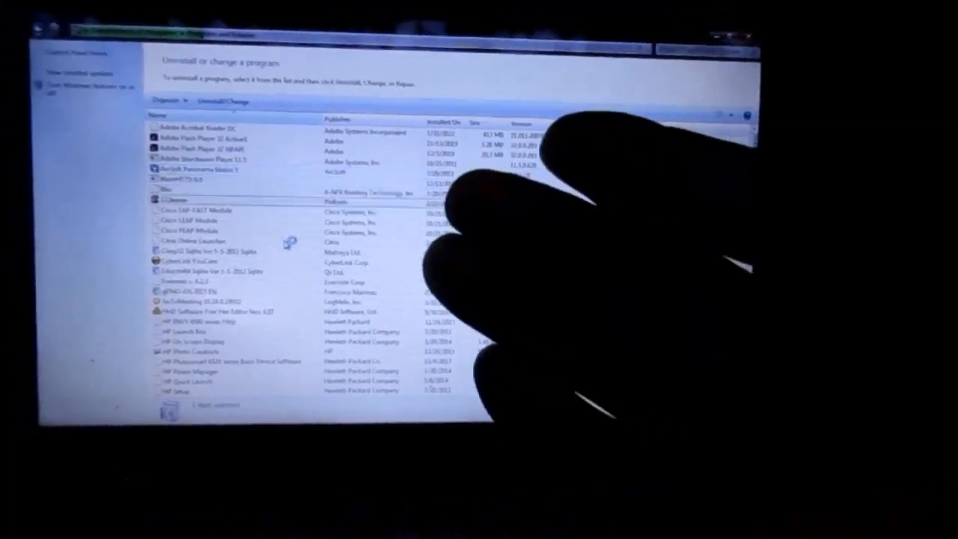
- Select Windows Live Essentials in the program list and bring up its Uninstall/Change dialog
{"action": "left_click", "coordinate": [232, 246]}
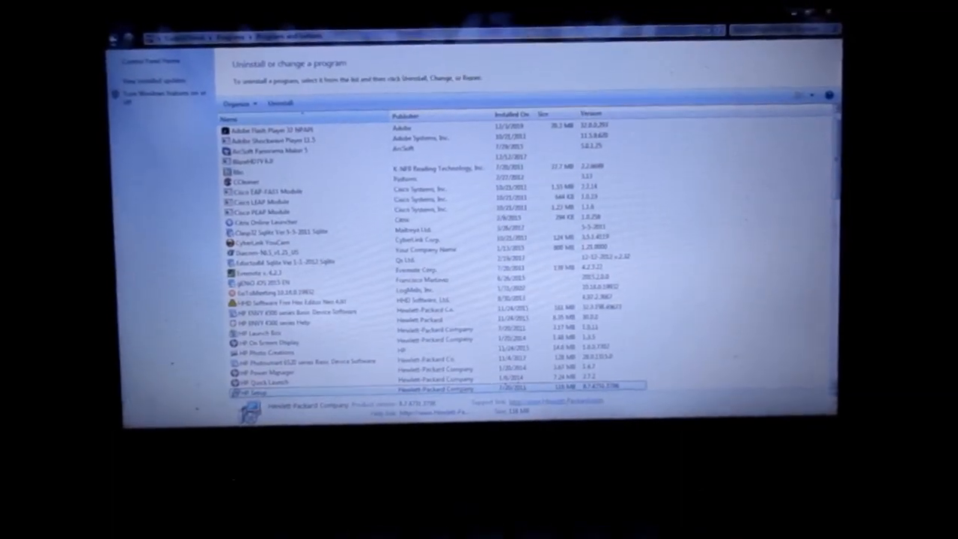
{"action": "scroll", "scroll_direction": "down", "scroll_amount": 3}
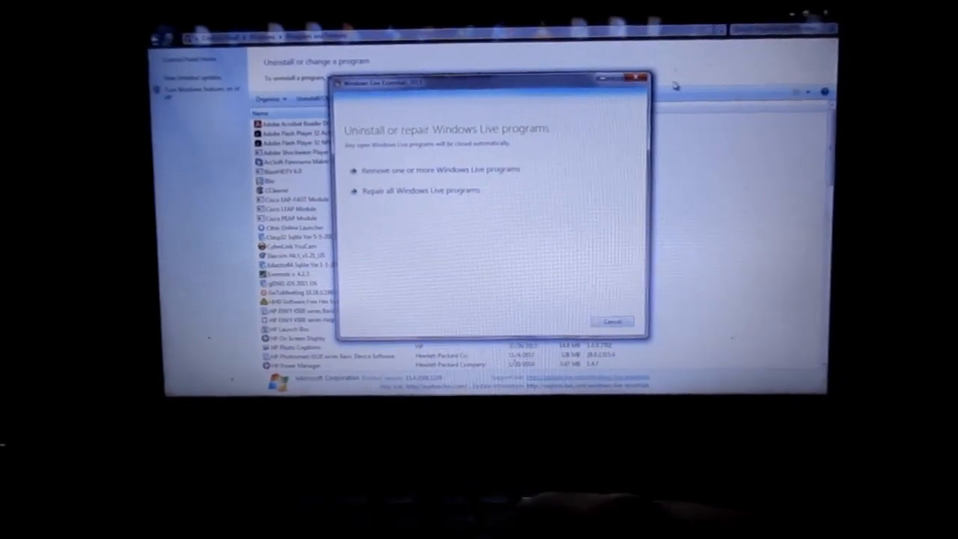
- Cancel the Windows Live Essentials 2011 setup and confirm the cancellation with Yes
{"action": "left_click", "coordinate": [611, 321]}
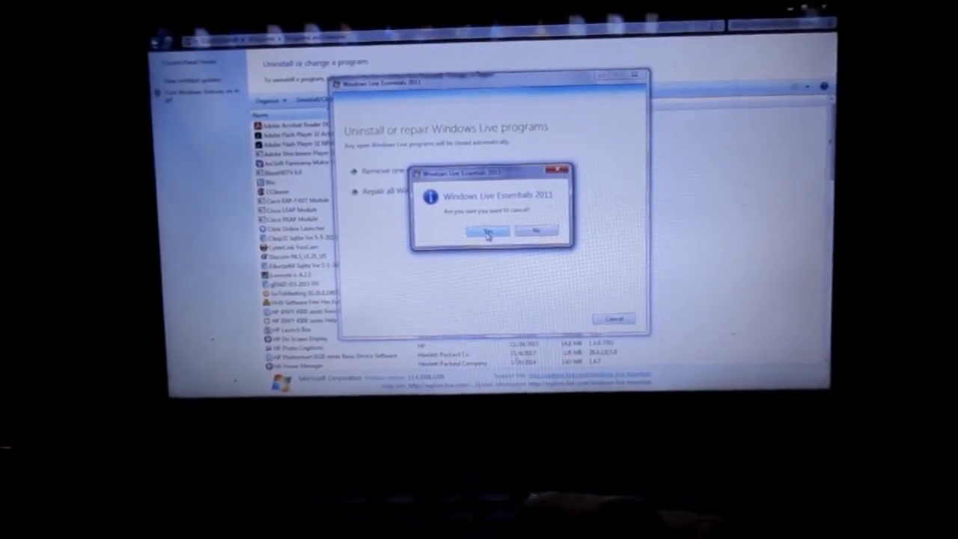
{"action": "left_click", "coordinate": [486, 231]}
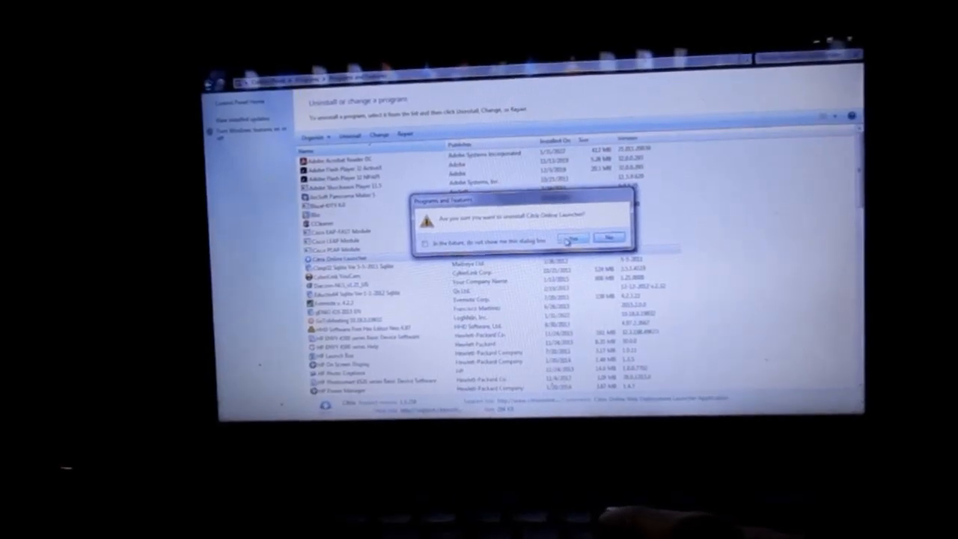
- Confirm with Yes so Windows Installer begins removing Citrix Online Launcher
{"action": "left_click", "coordinate": [574, 238]}
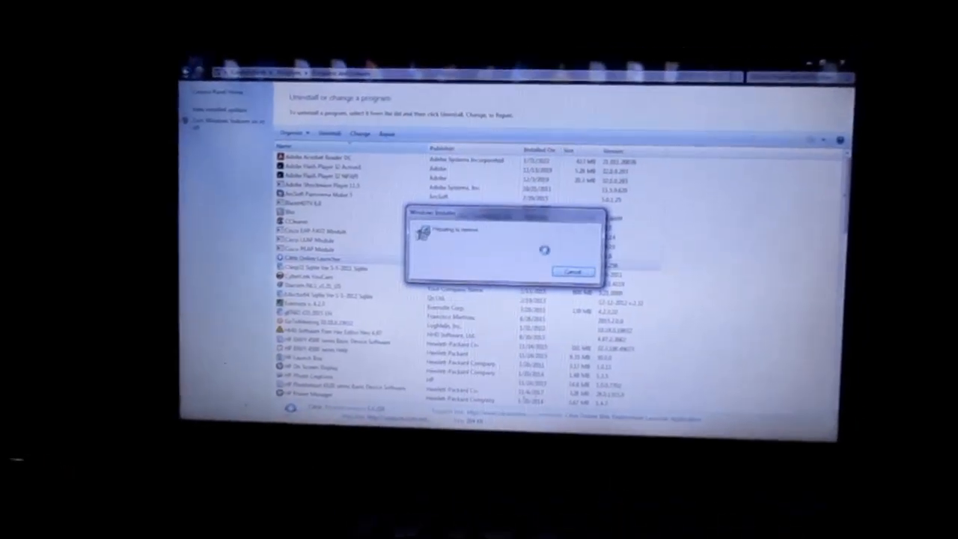